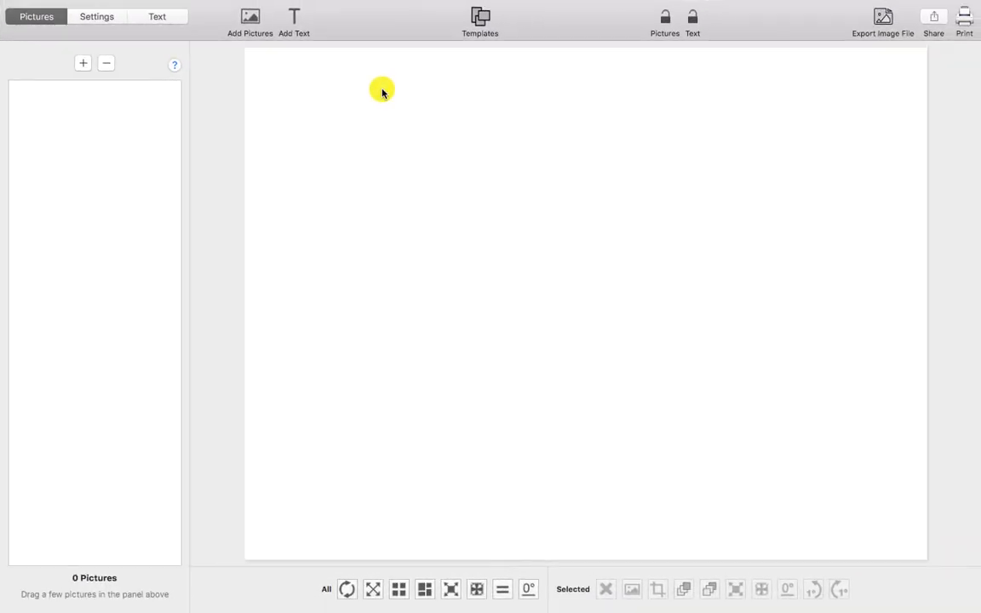
Step: Set the collage pattern to Picture Grid, giving a blank 2-by-2 grid
left_click(95, 17)
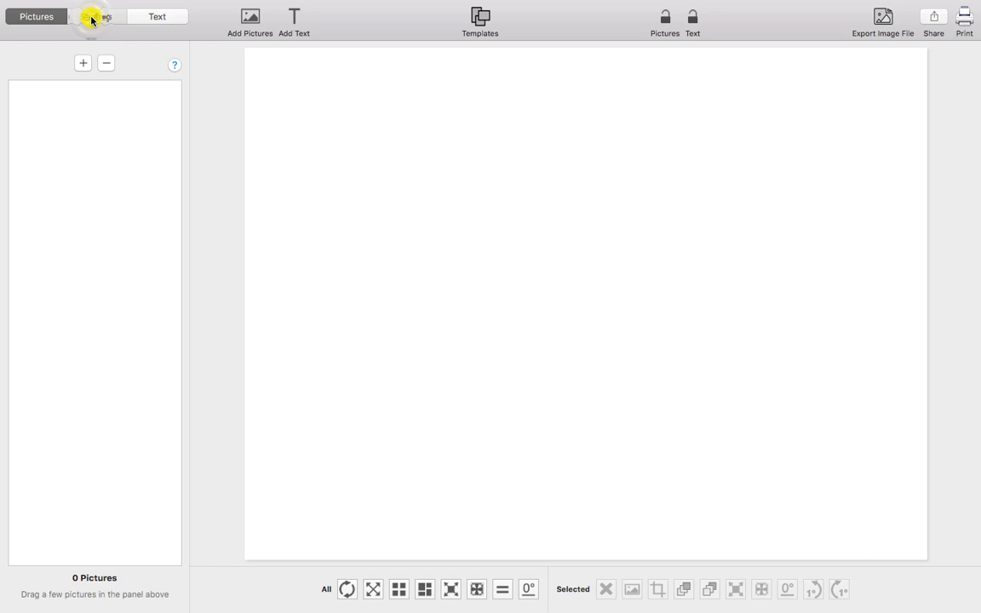
left_click(95, 17)
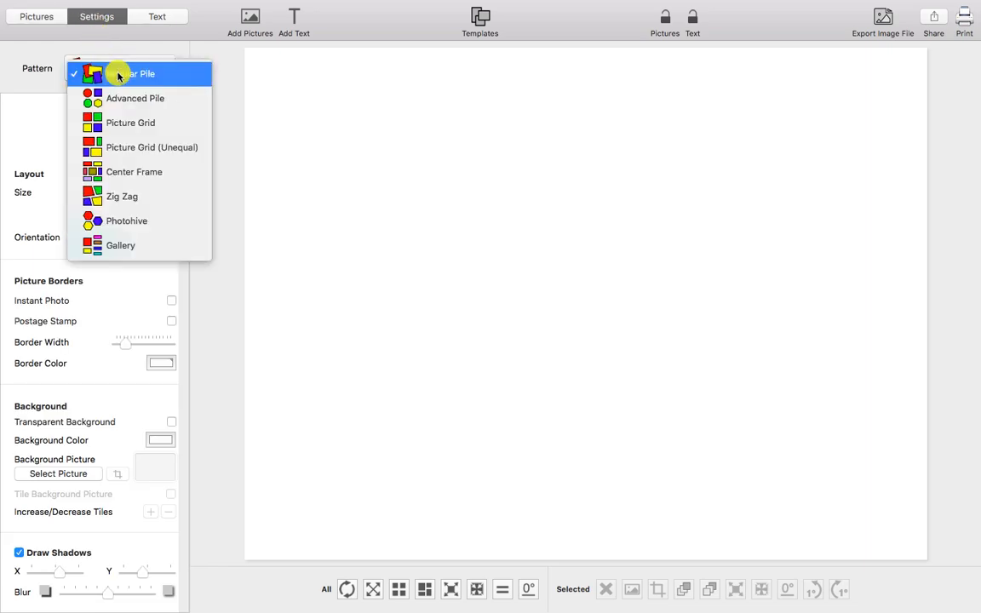
left_click(129, 123)
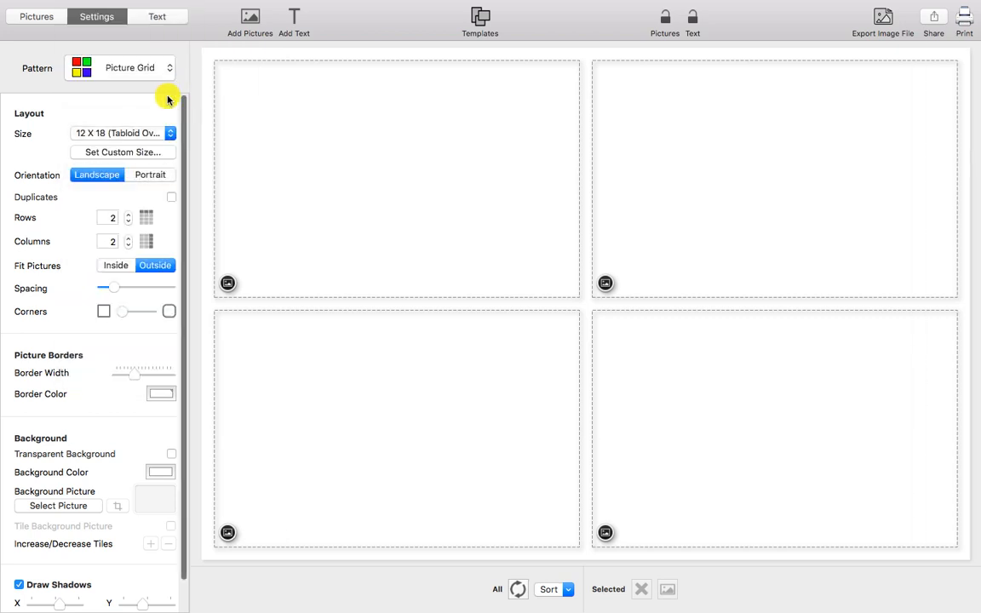
Step: Import all 18 photos from the Input Images folder into the grid
left_click(36, 17)
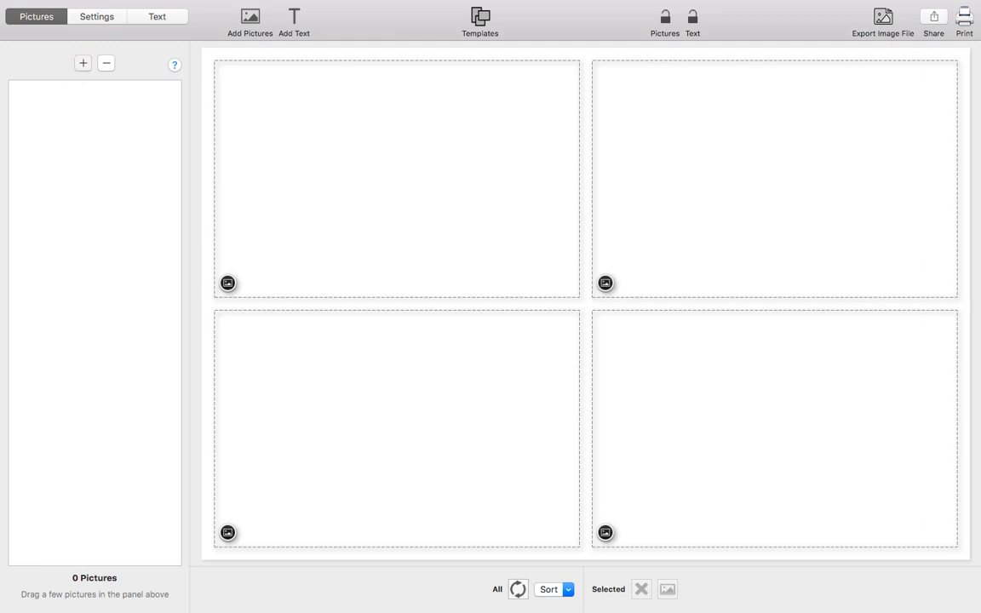
left_click(248, 21)
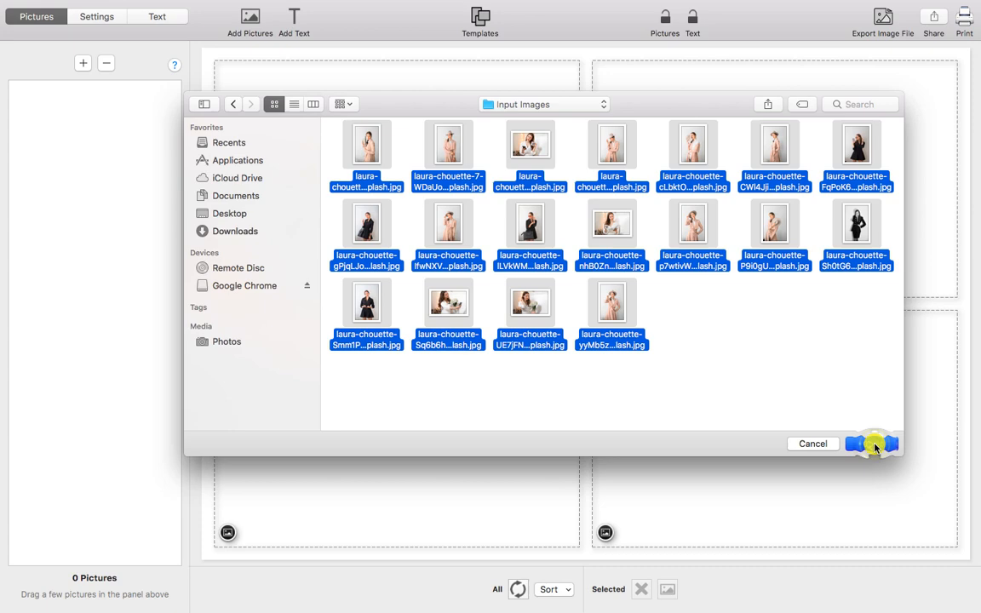
left_click(871, 442)
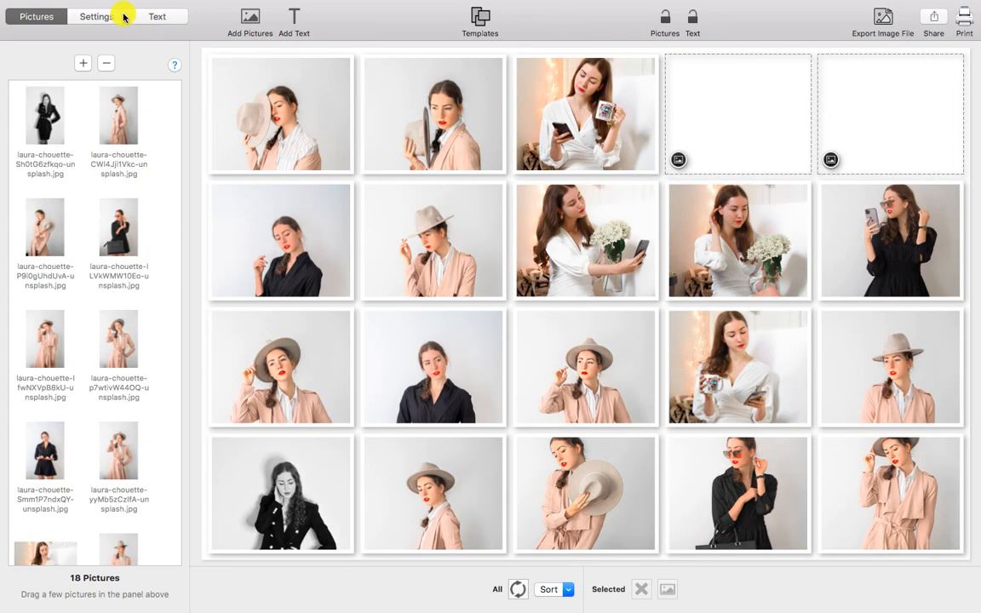
Step: Set Fit Pictures to Inside with 6 columns and 3 rows so no slots stay empty
left_click(96, 17)
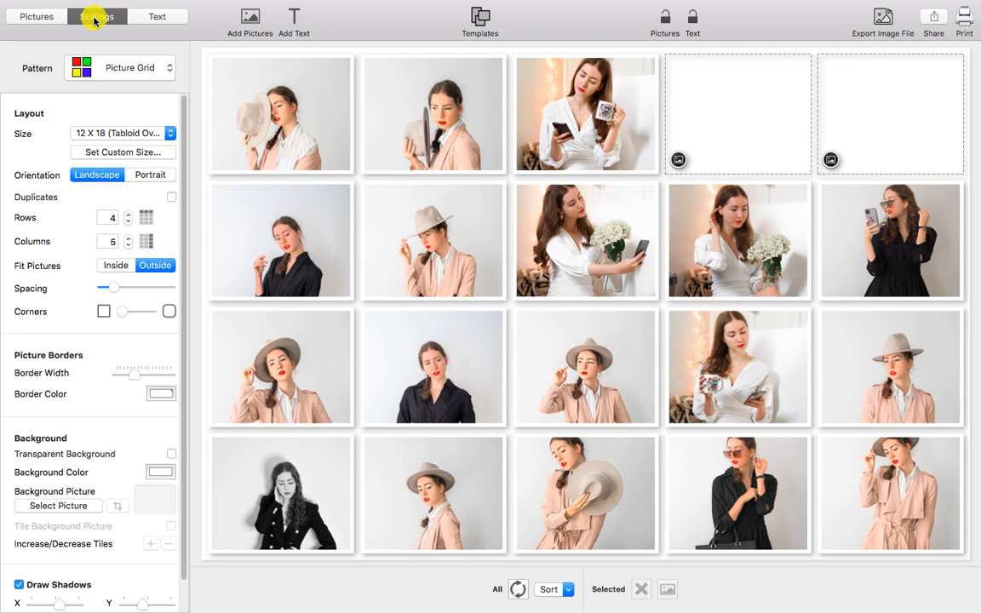
left_click(115, 266)
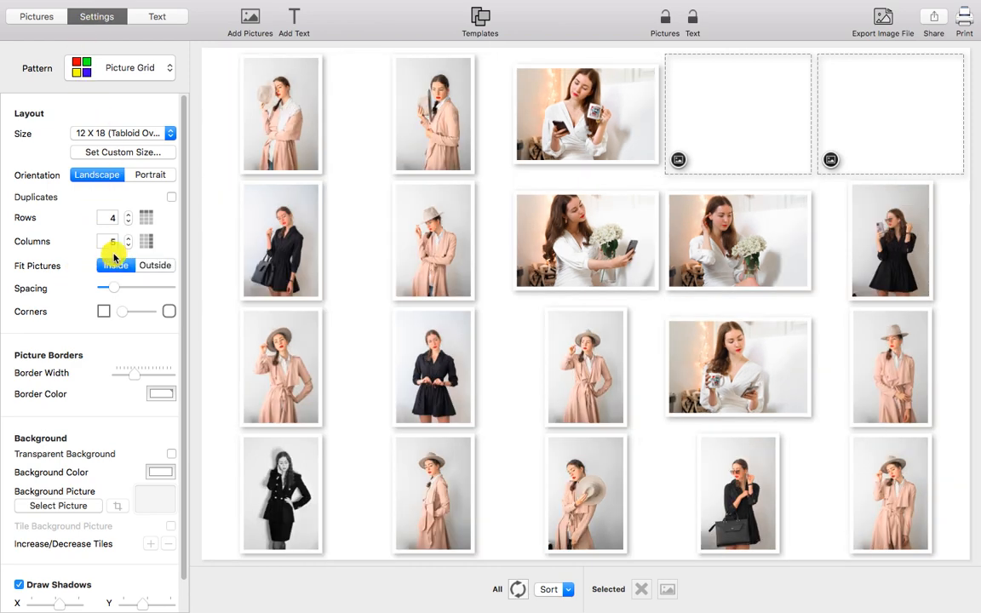
left_click(128, 239)
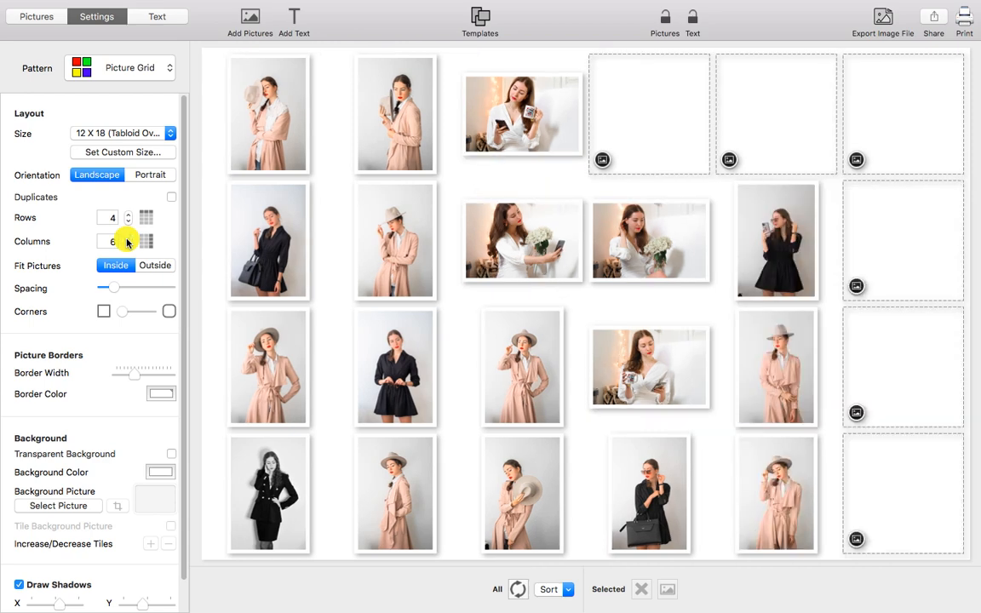
left_click(130, 221)
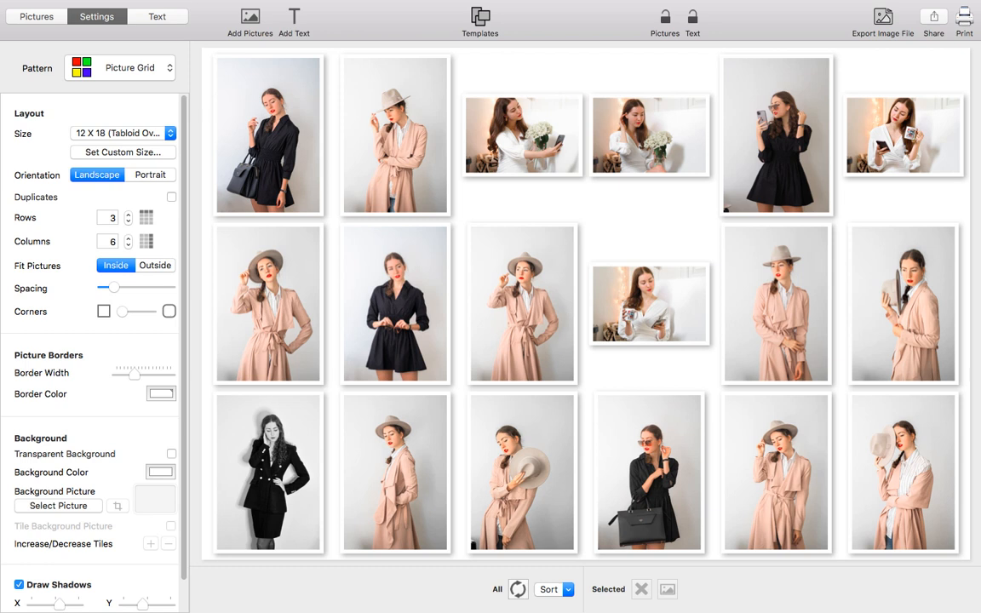
scroll("down", 3)
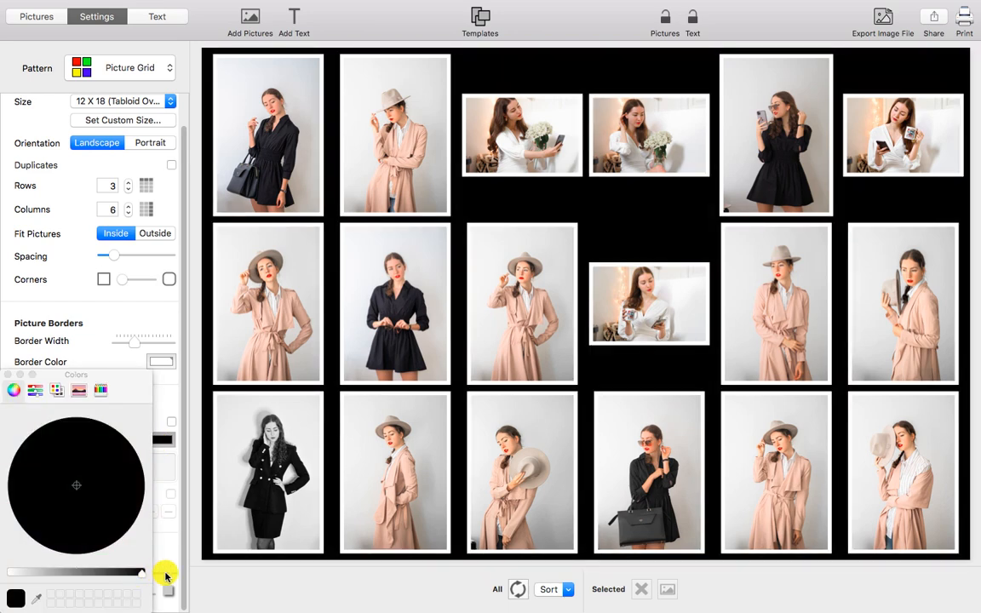
Step: Make the background colour black and widen the spacing between the photos
left_click(8, 374)
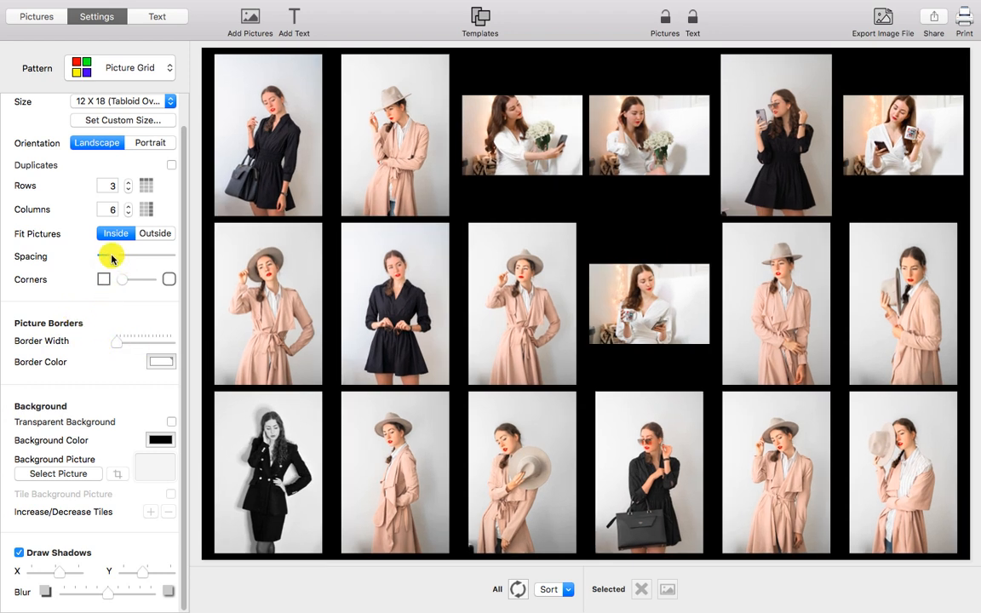
left_click_drag(110, 255, 116, 256)
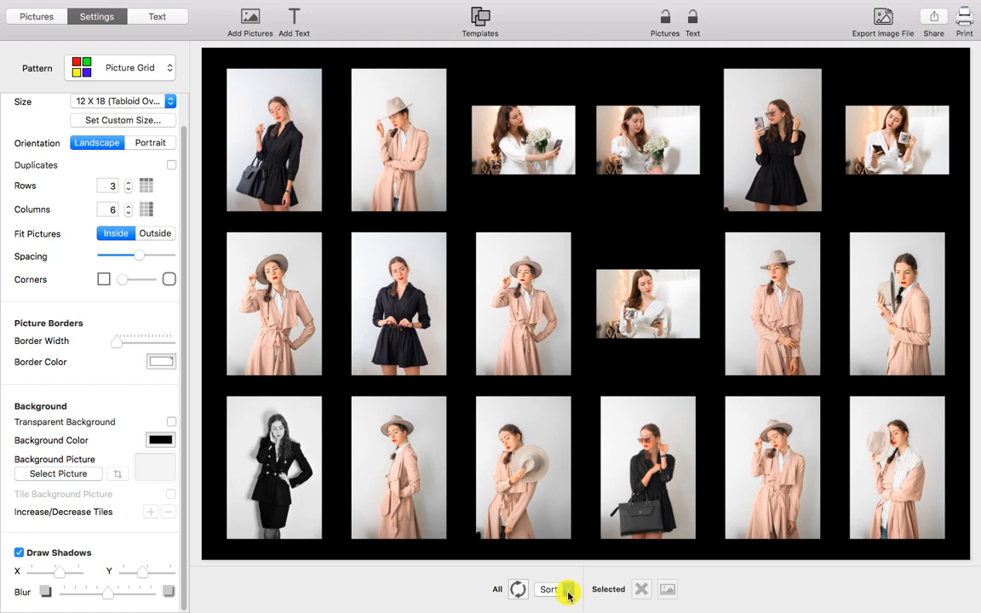
Step: Sort the photos ascending by Time Modified
left_click(548, 589)
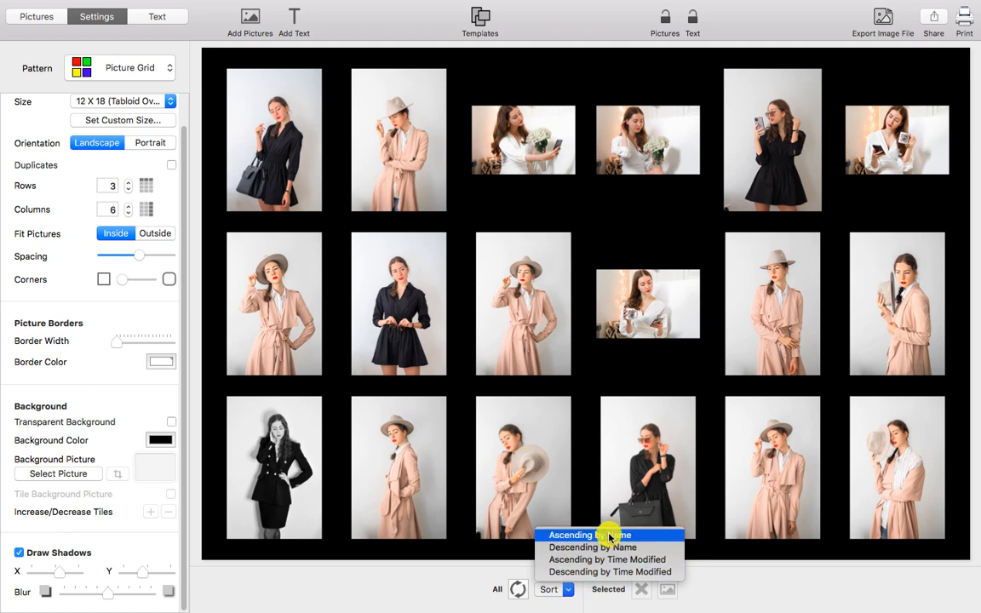
mouse_move(606, 559)
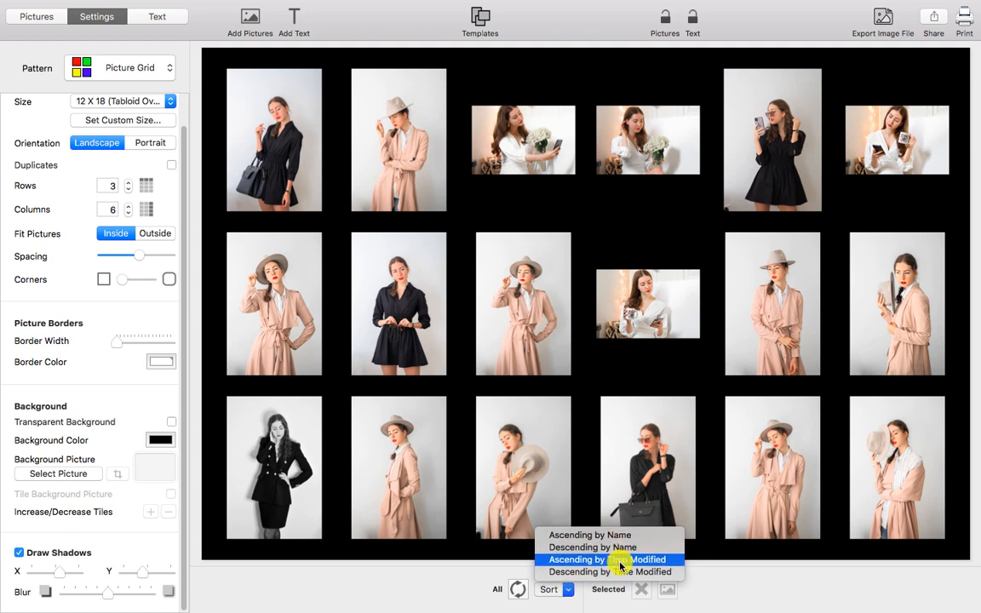
left_click(607, 571)
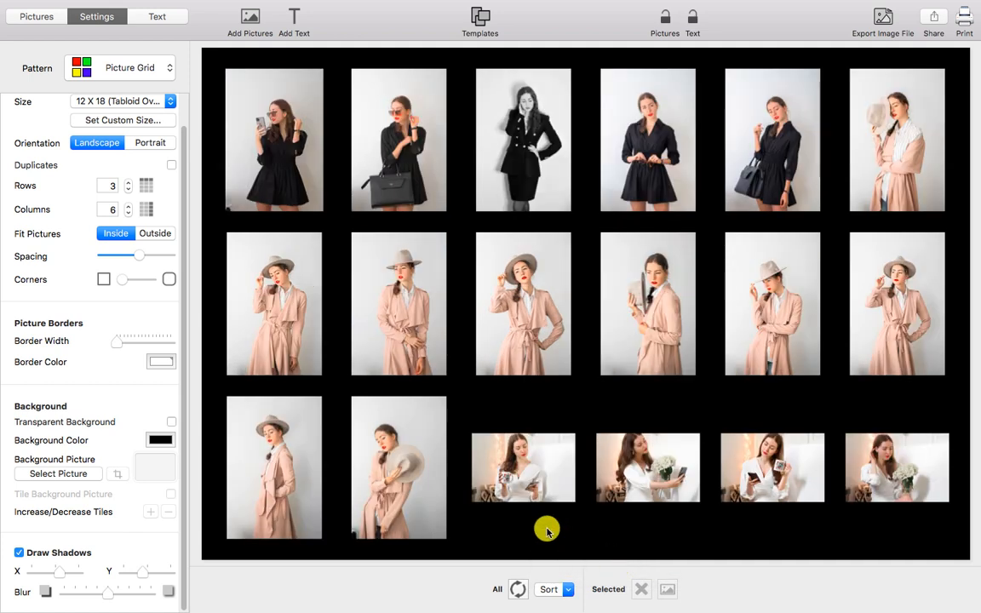
left_click(647, 303)
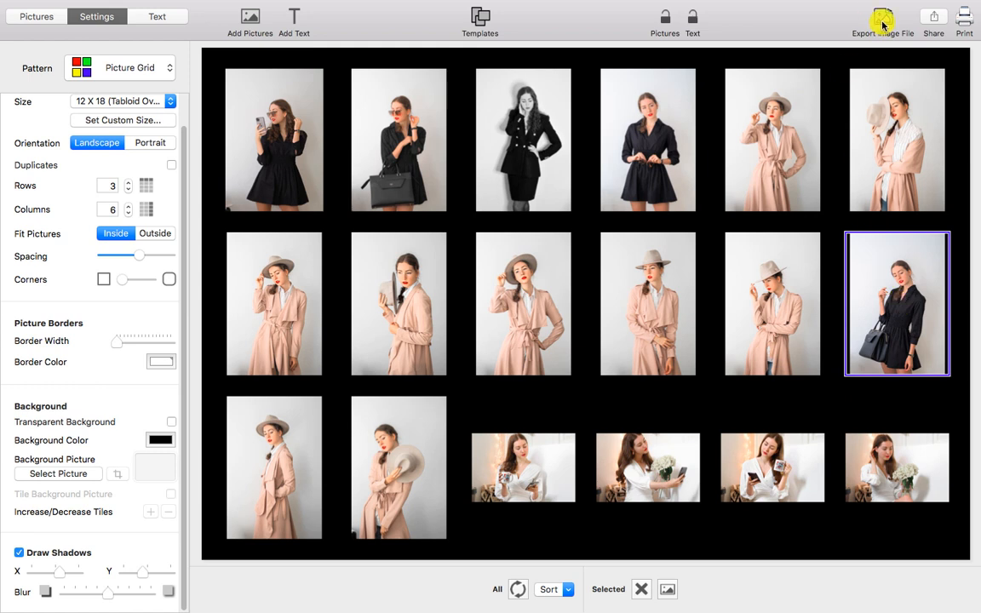
Step: Start exporting the collage as an image file named Contact Sheet.jpeg
left_click(882, 17)
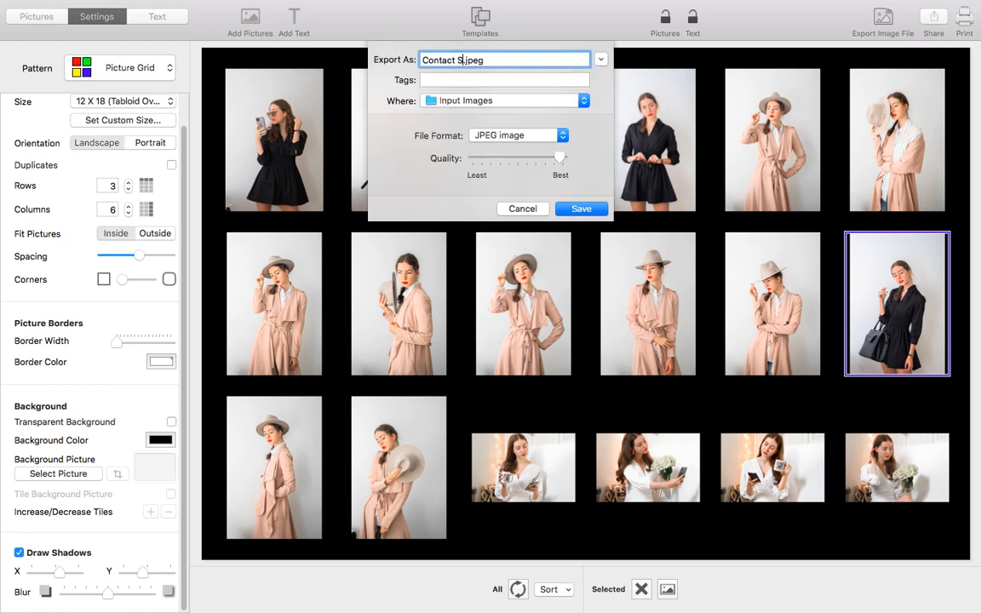
left_click(582, 100)
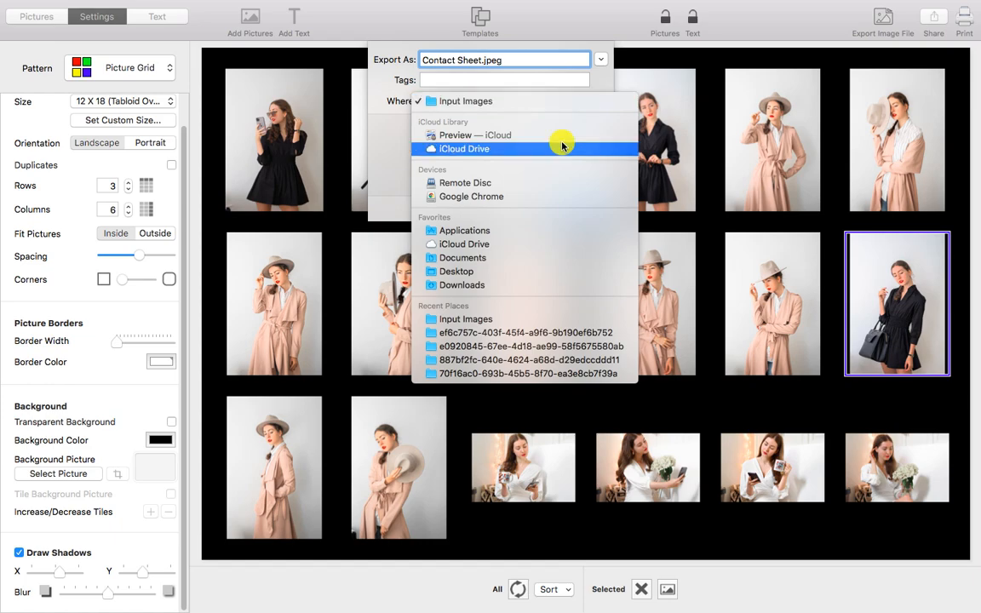